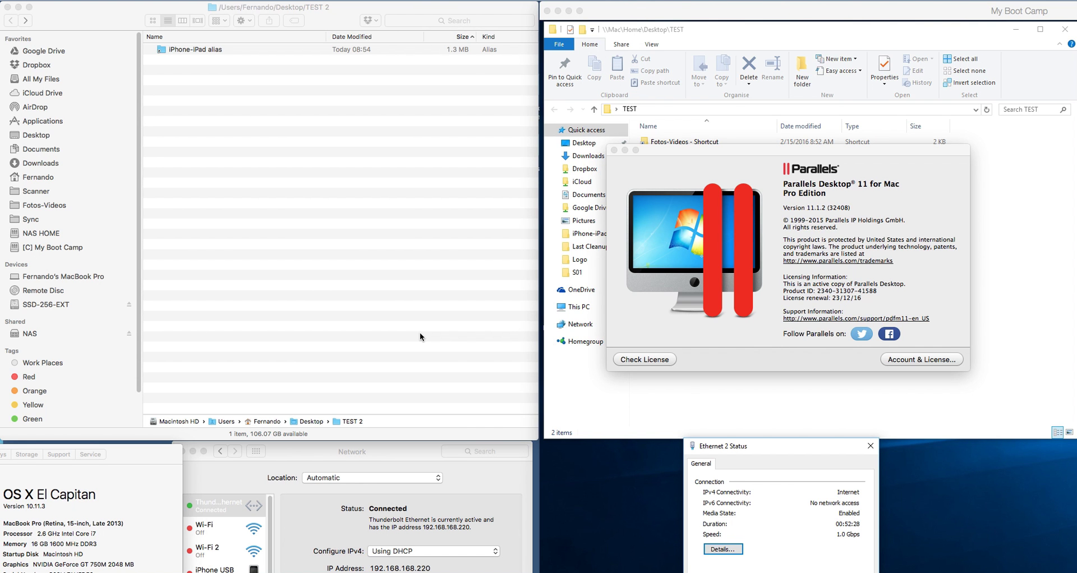
{"action": "mouse_move", "coordinate": [377, 319]}
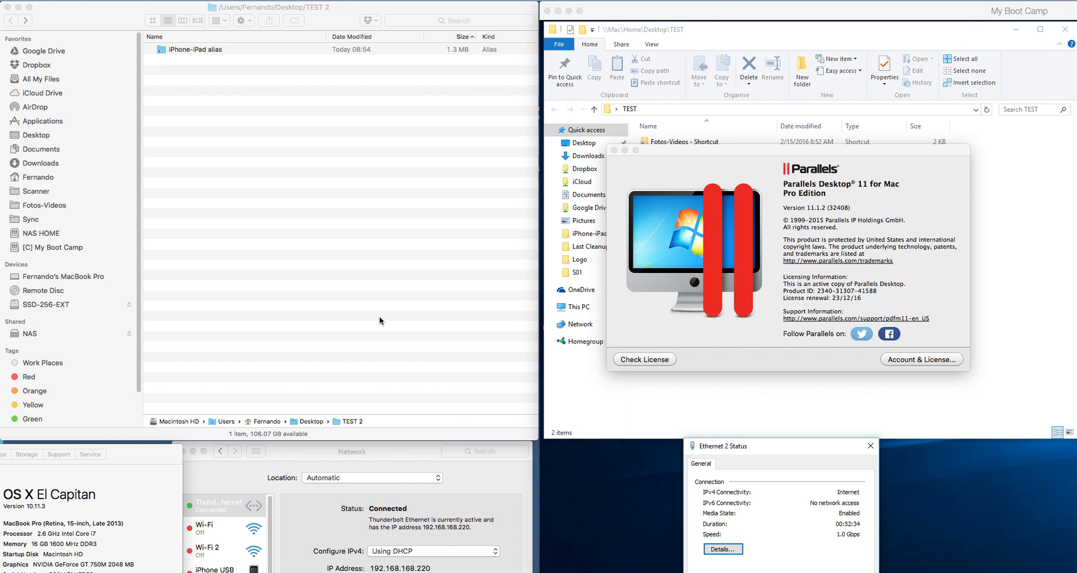
{"action": "mouse_move", "coordinate": [354, 311]}
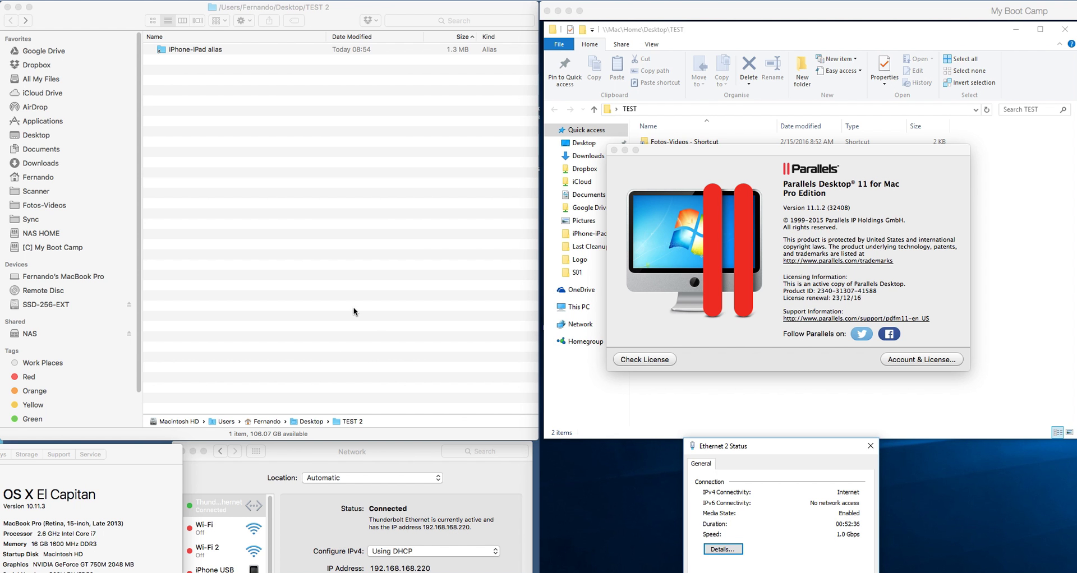
{"action": "mouse_move", "coordinate": [40, 509]}
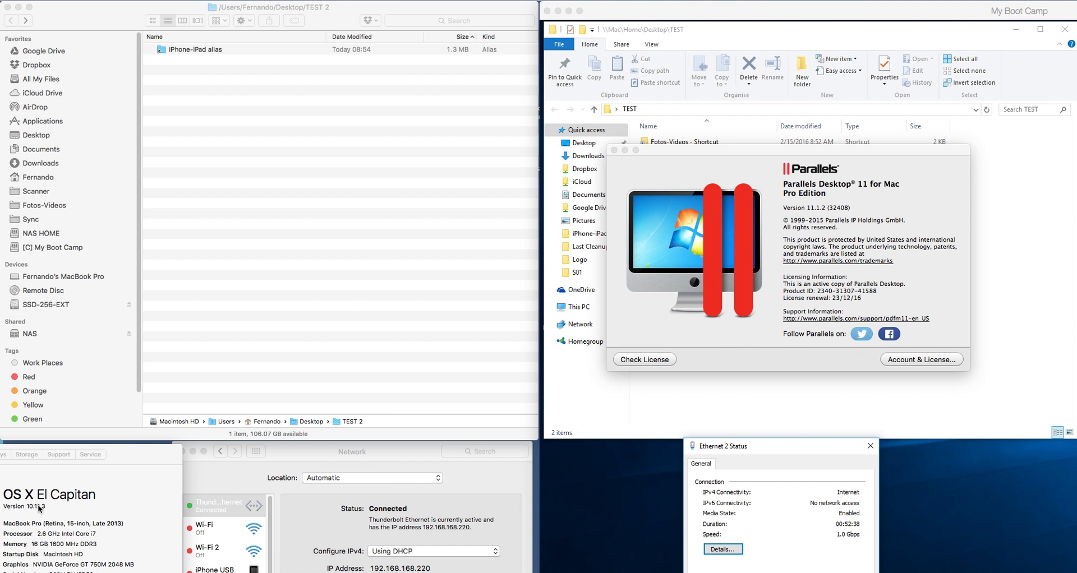
{"action": "mouse_move", "coordinate": [86, 510]}
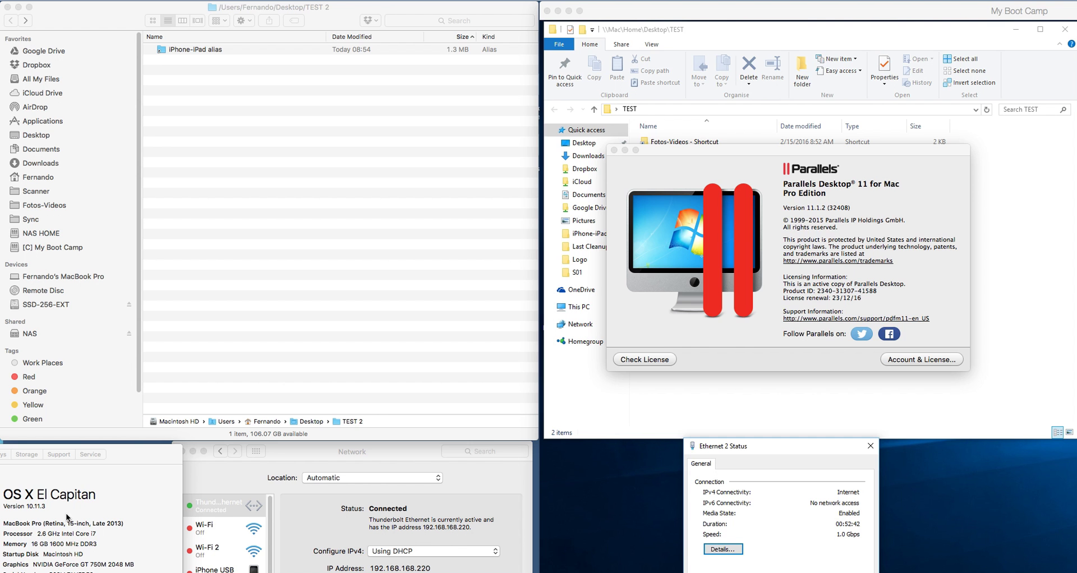
{"action": "mouse_move", "coordinate": [148, 496]}
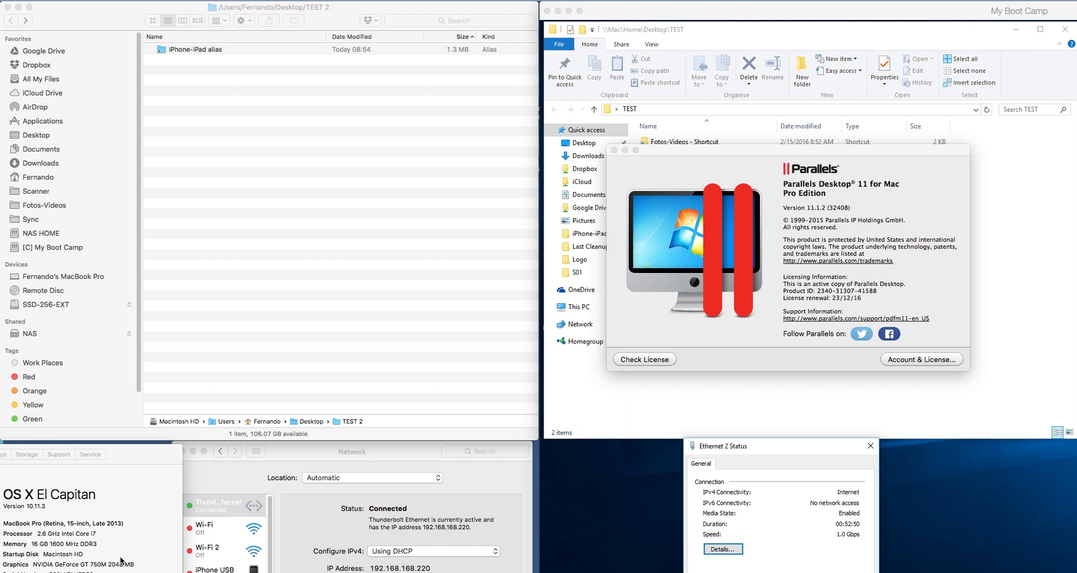
{"action": "mouse_move", "coordinate": [729, 312]}
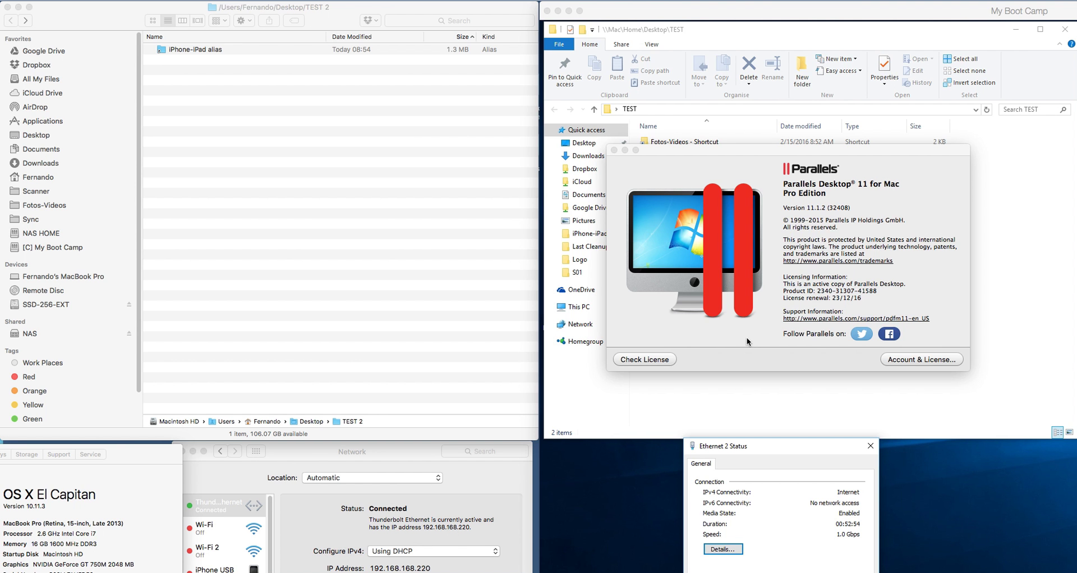
{"action": "mouse_move", "coordinate": [778, 301]}
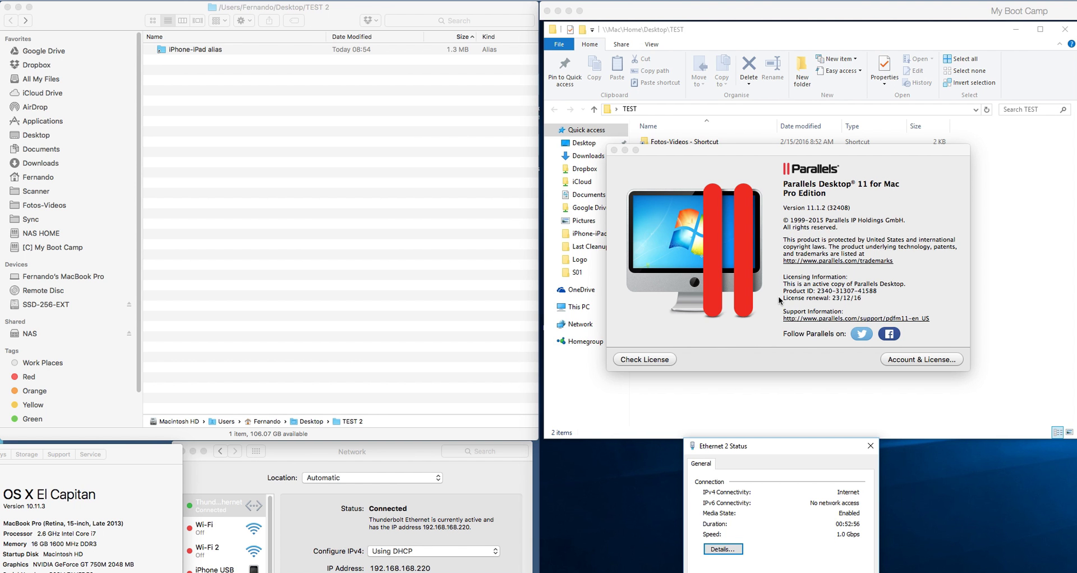
{"action": "mouse_move", "coordinate": [674, 158]}
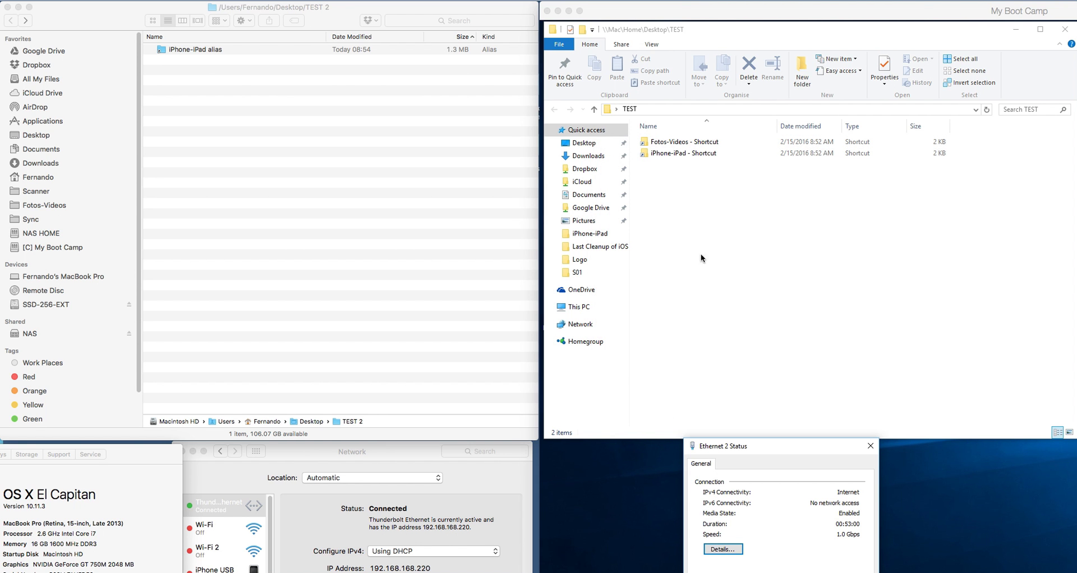
{"action": "mouse_move", "coordinate": [793, 237]}
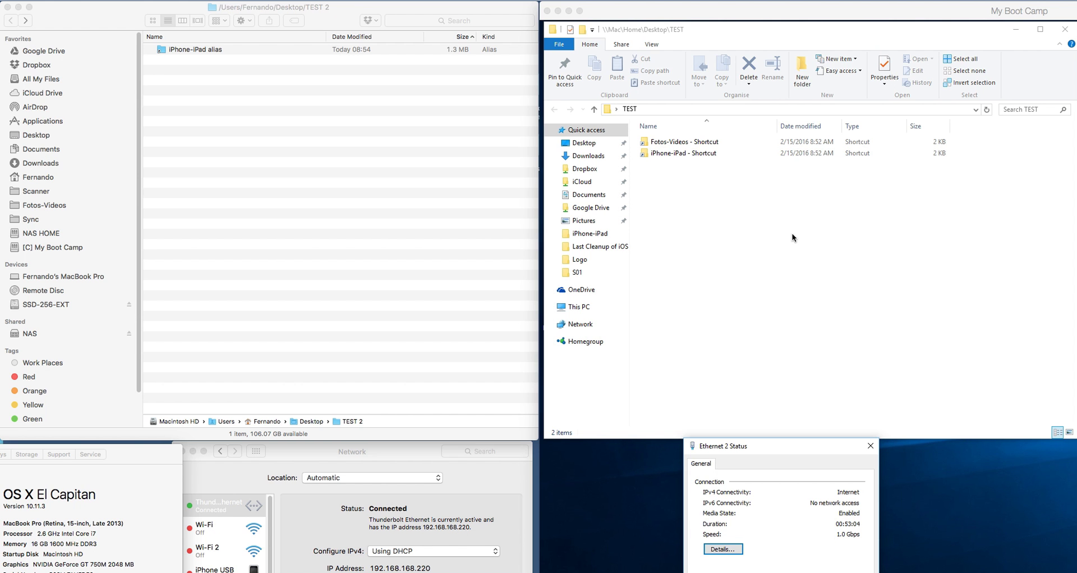
{"action": "mouse_move", "coordinate": [796, 262]}
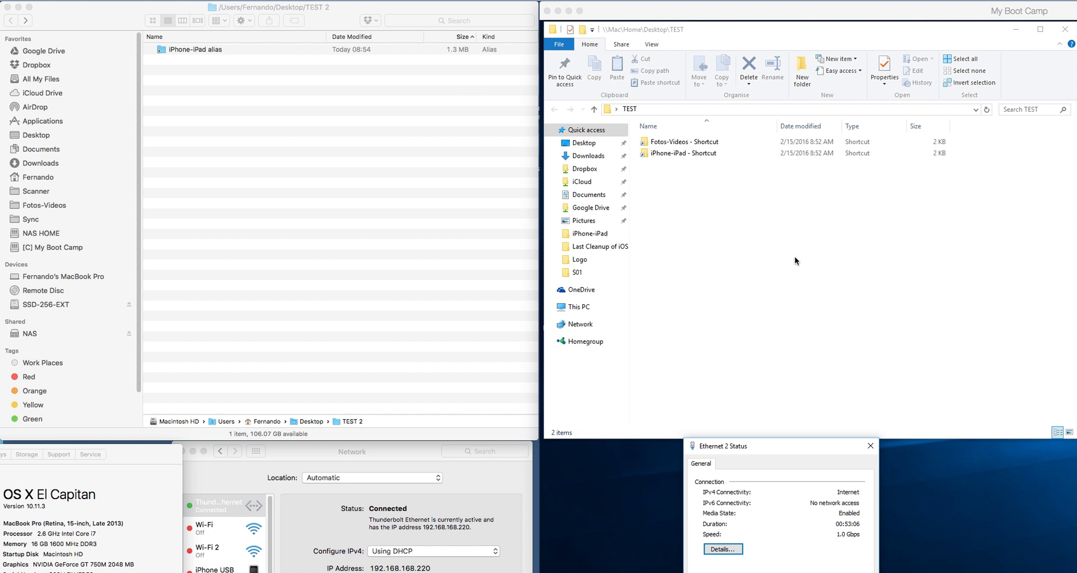
{"action": "mouse_move", "coordinate": [774, 251]}
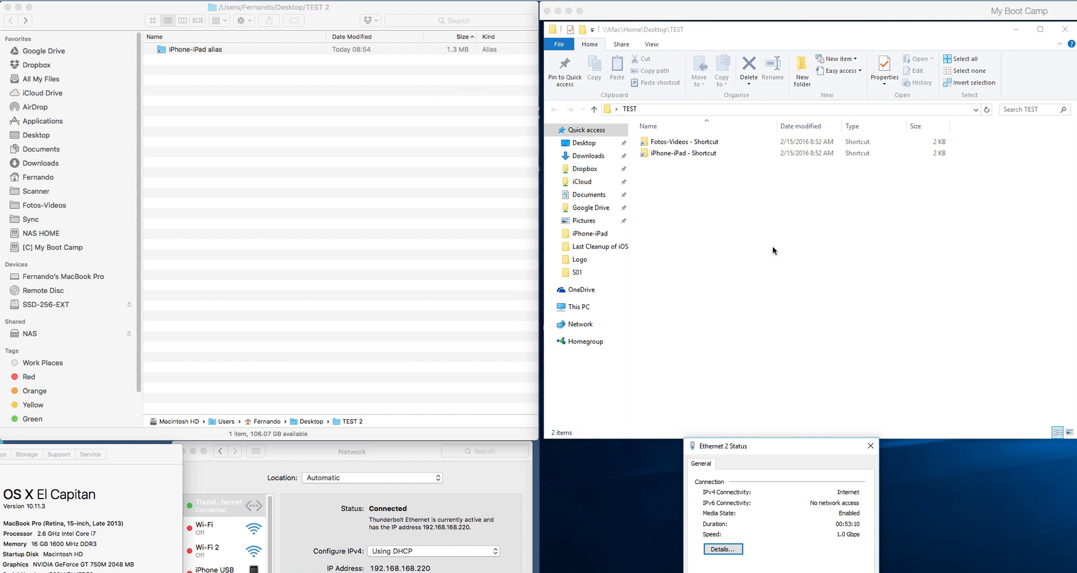
{"action": "mouse_move", "coordinate": [744, 327]}
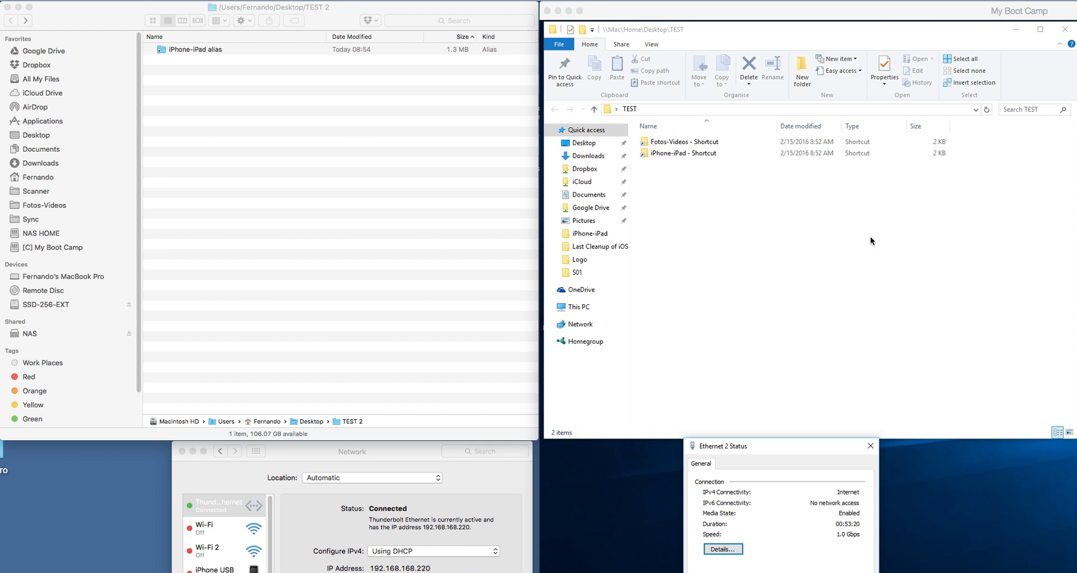
{"action": "mouse_move", "coordinate": [843, 264]}
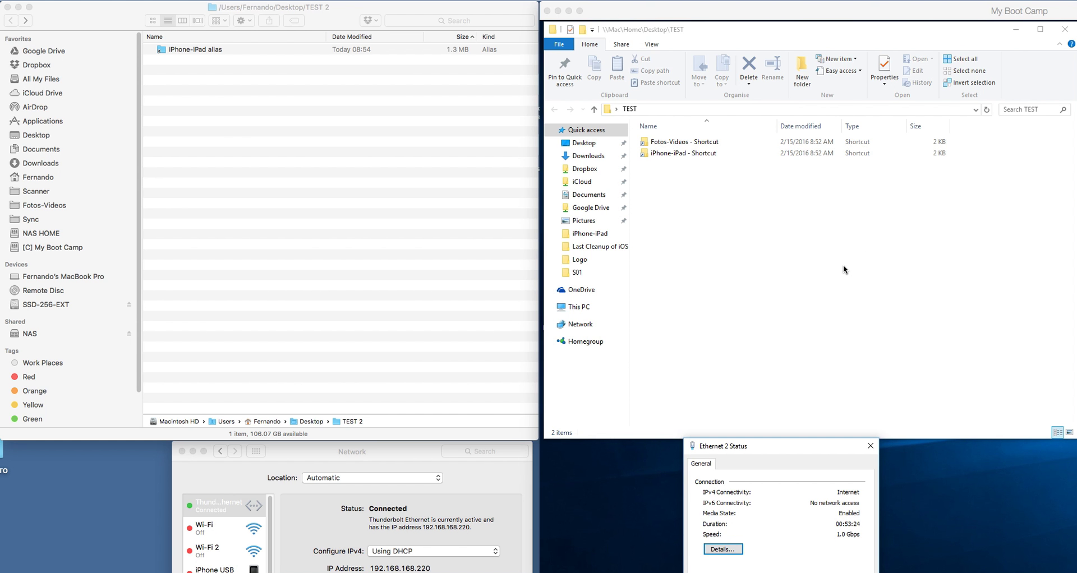
{"action": "mouse_move", "coordinate": [820, 276]}
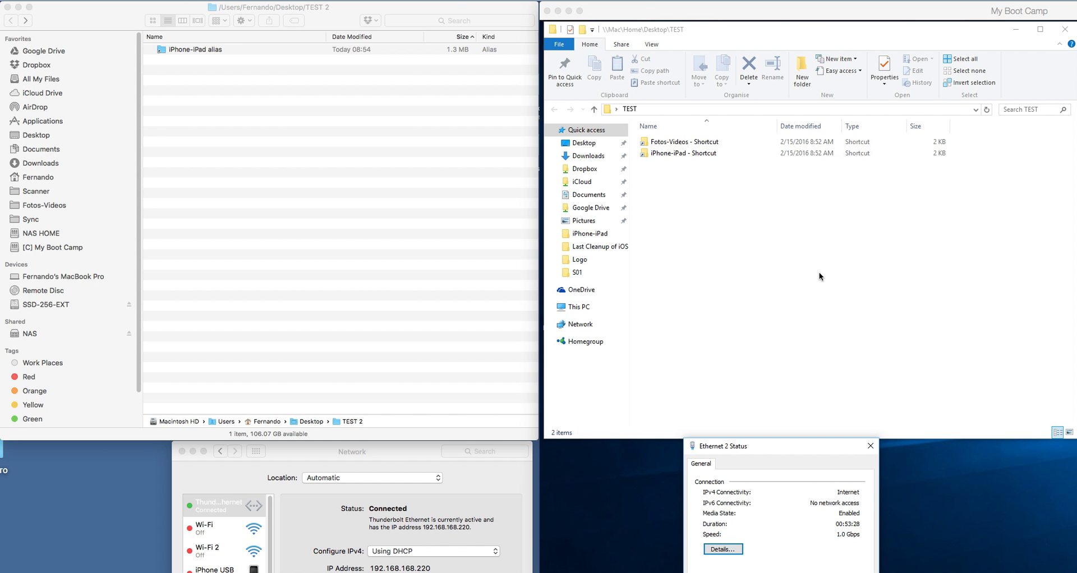
{"action": "mouse_move", "coordinate": [767, 272]}
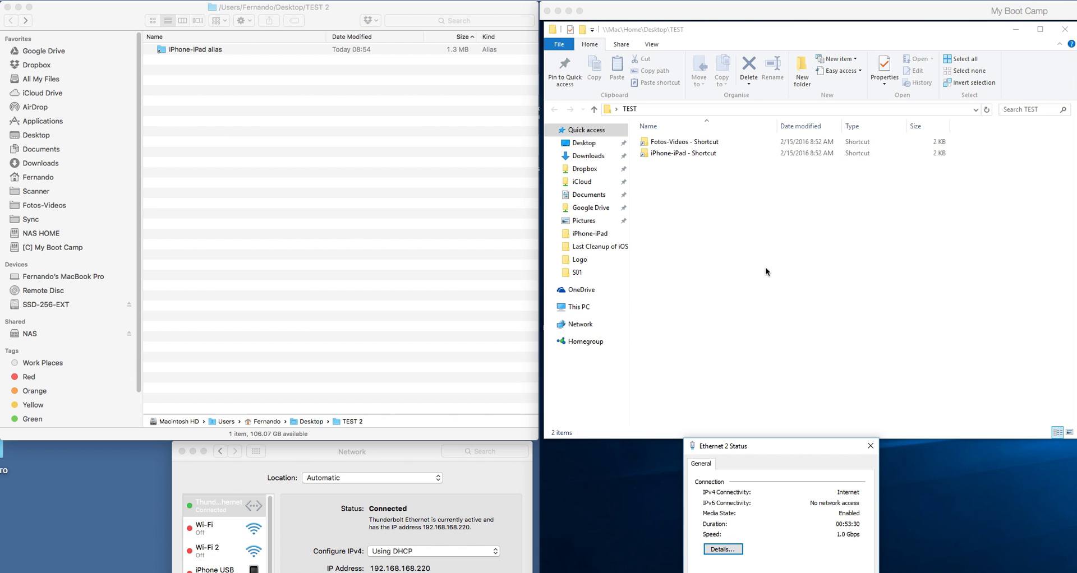
{"action": "mouse_move", "coordinate": [793, 275]}
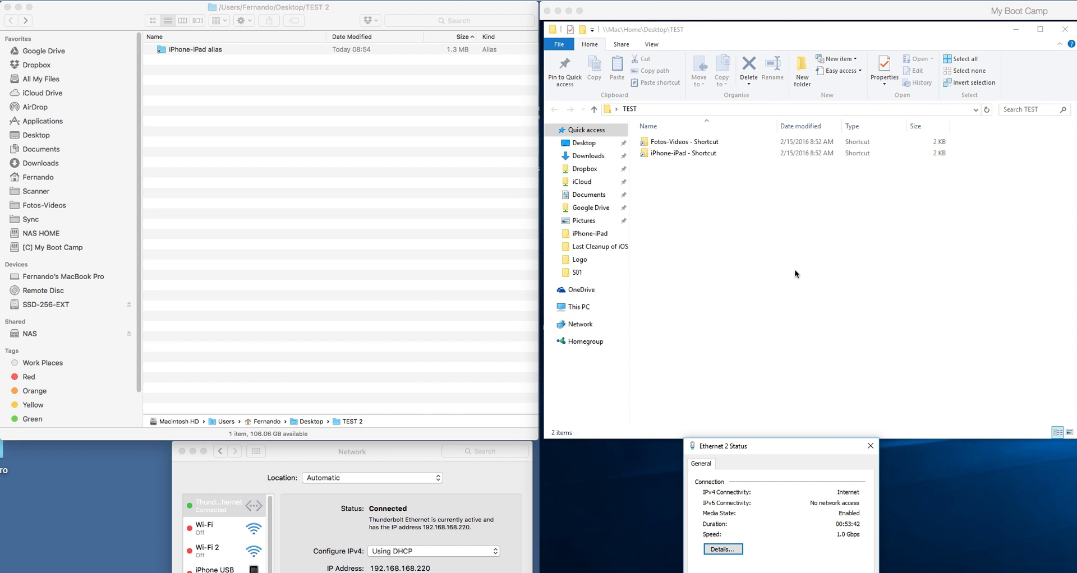
{"action": "mouse_move", "coordinate": [773, 267]}
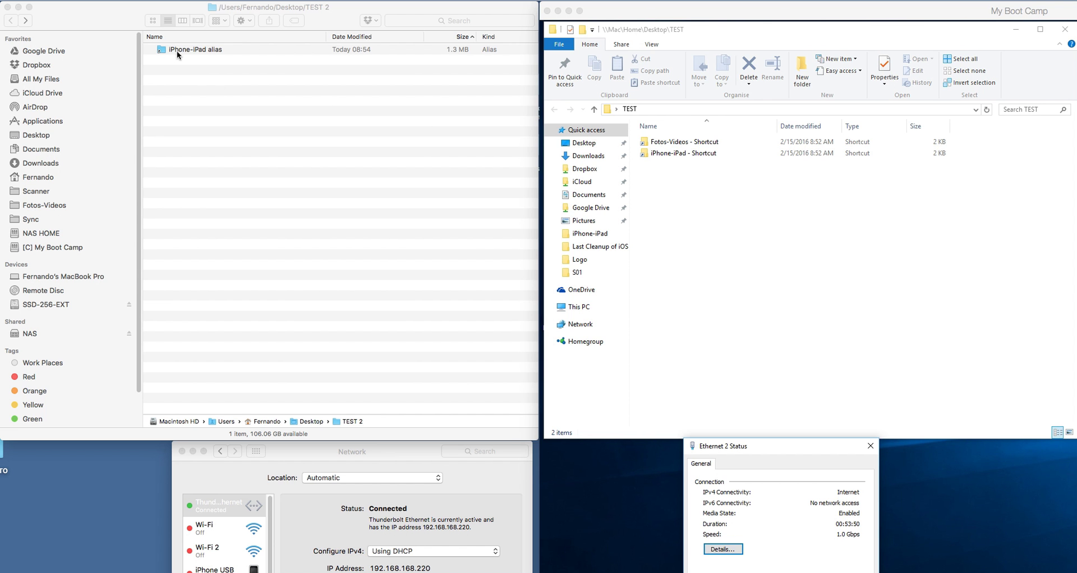
Step: Open the iPhone-iPad alias, showing an empty NAS folder, then focus the Windows Explorer window
{"action": "double_click", "coordinate": [195, 49]}
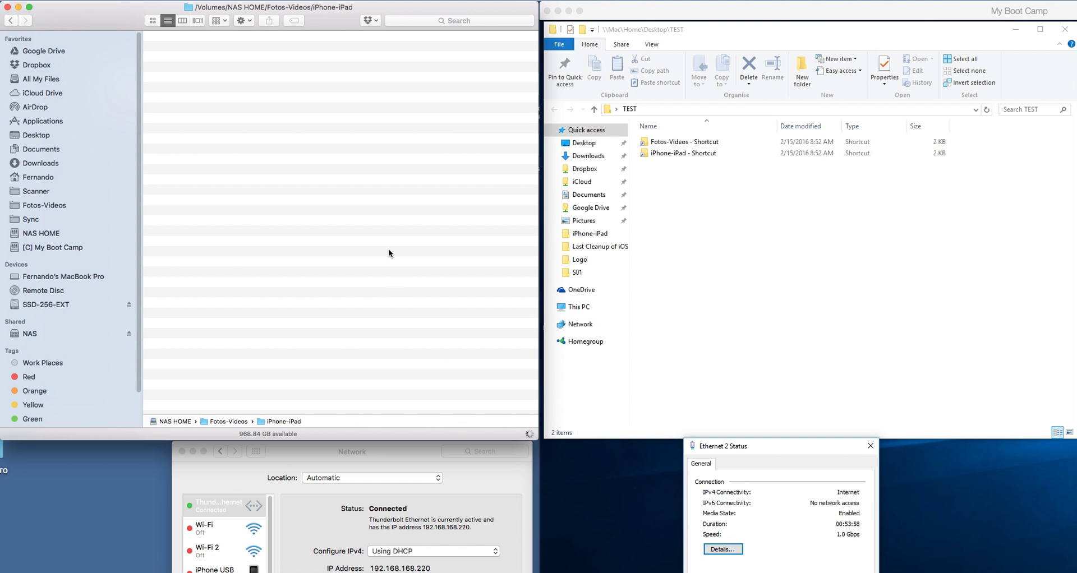
{"action": "mouse_move", "coordinate": [374, 319]}
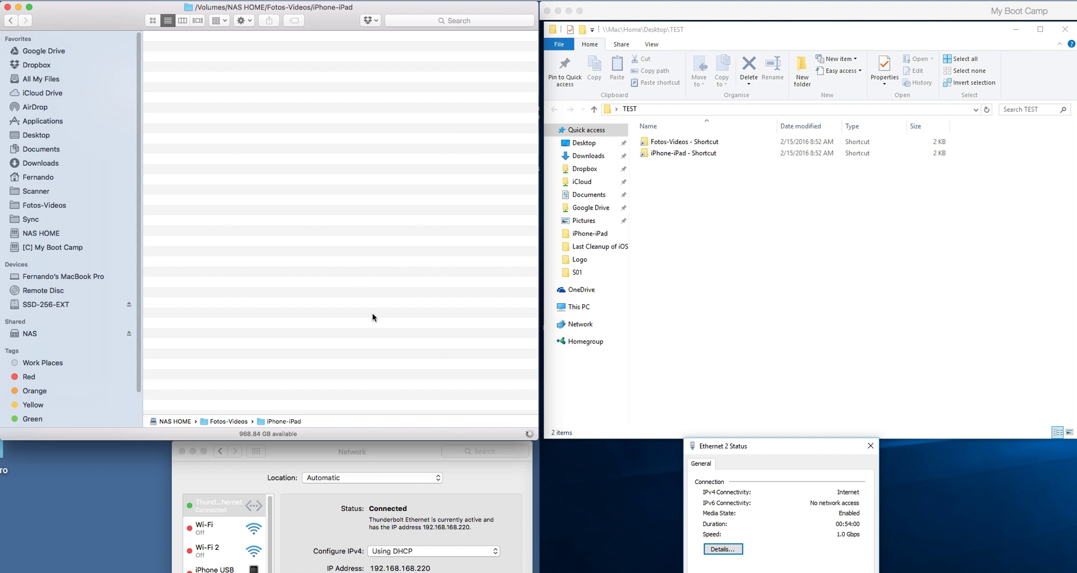
{"action": "mouse_move", "coordinate": [409, 328]}
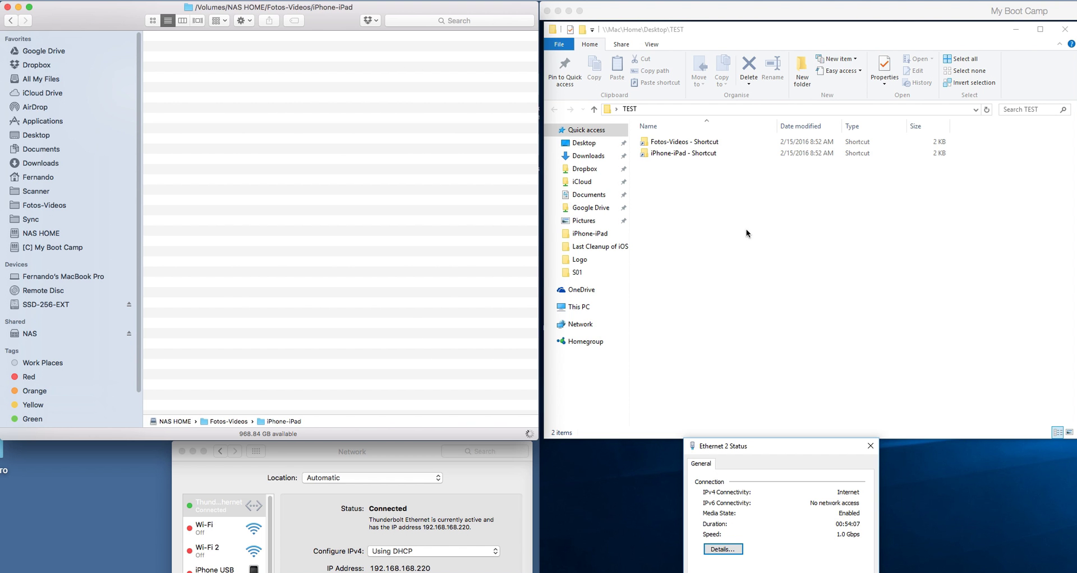
{"action": "left_click", "coordinate": [683, 153]}
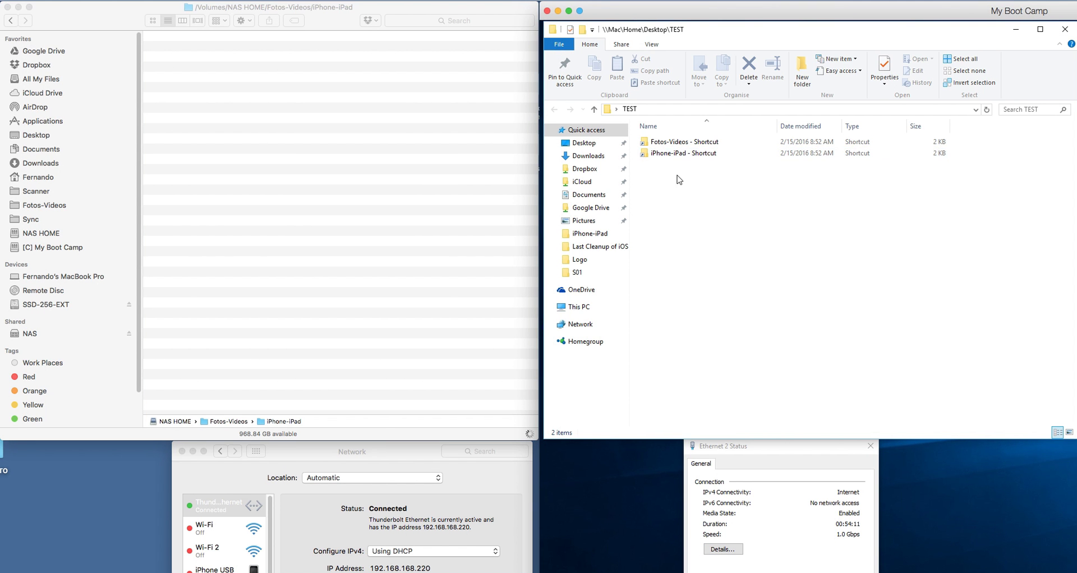
{"action": "mouse_move", "coordinate": [680, 152]}
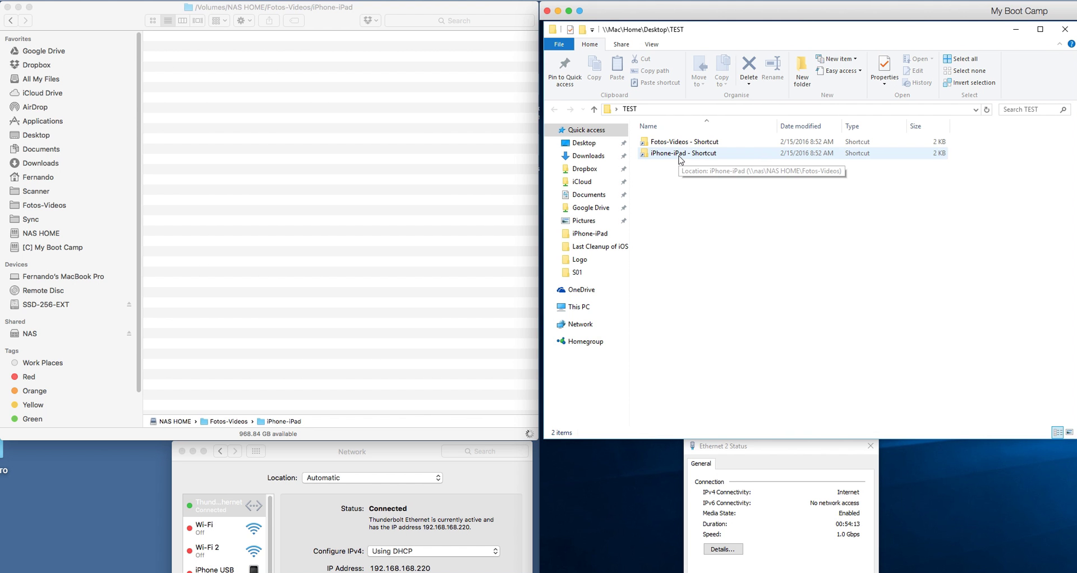
{"action": "double_click", "coordinate": [682, 153]}
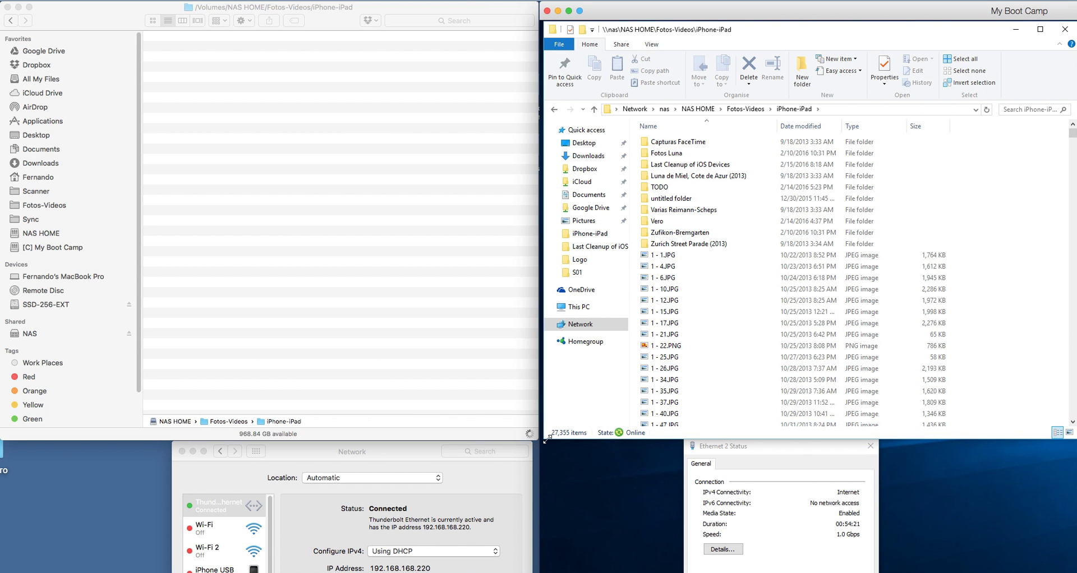
{"action": "mouse_move", "coordinate": [568, 432]}
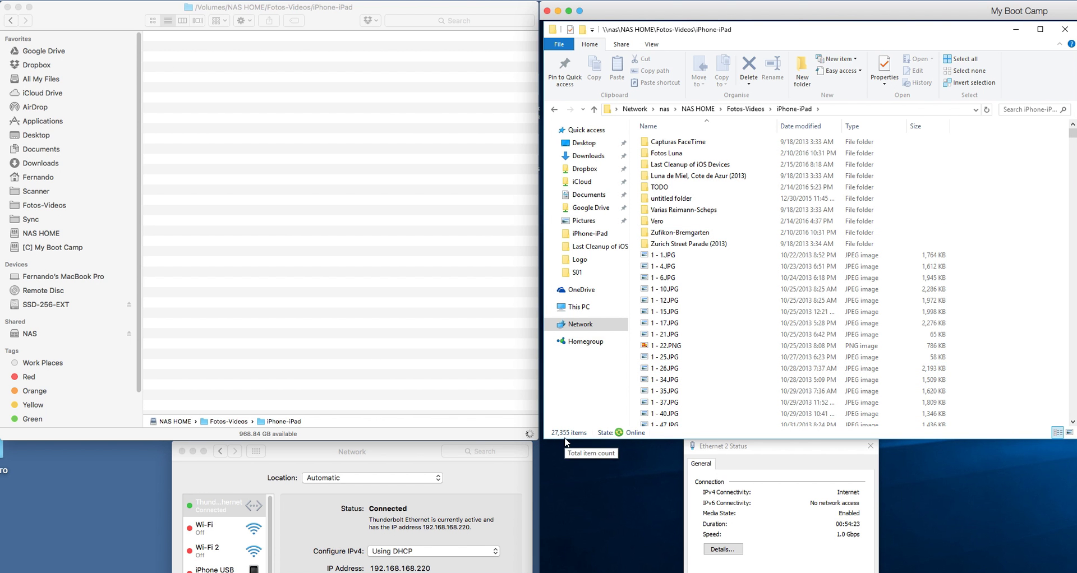
{"action": "mouse_move", "coordinate": [786, 141]}
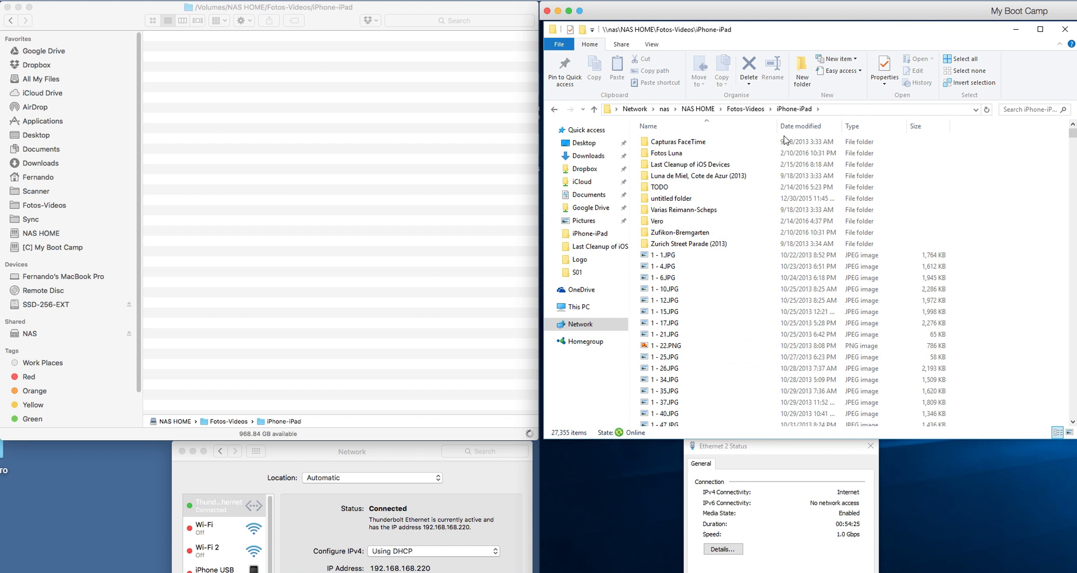
{"action": "scroll", "scroll_direction": "down", "scroll_amount": 3}
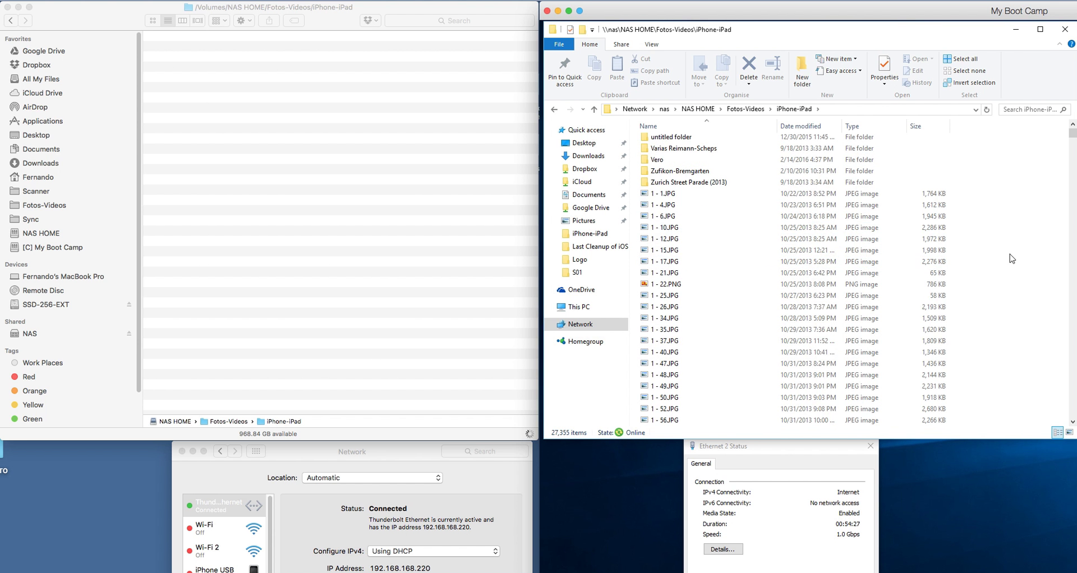
{"action": "scroll", "scroll_direction": "down", "scroll_amount": 3}
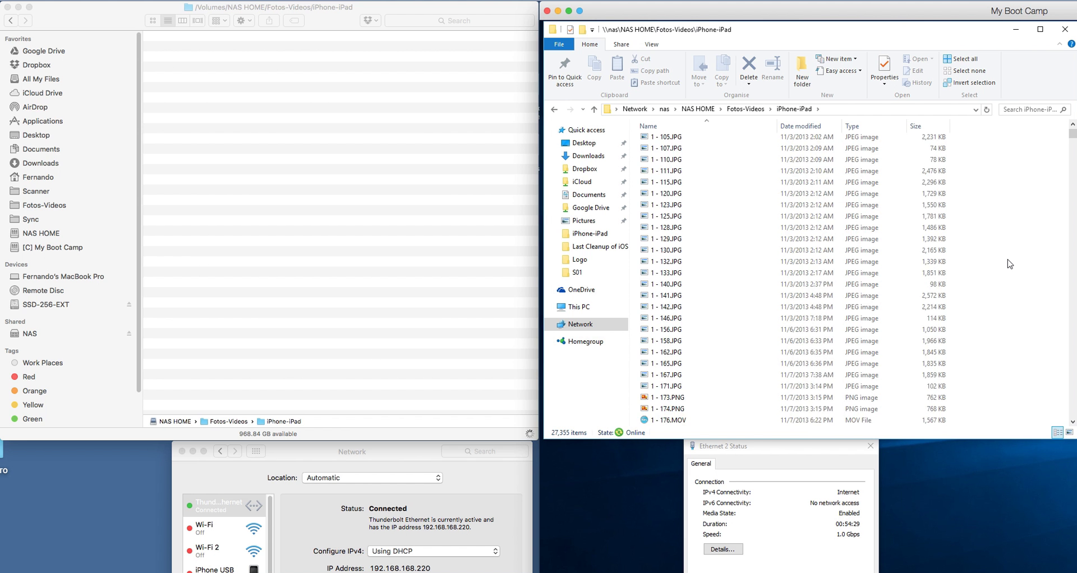
{"action": "scroll", "scroll_direction": "down", "scroll_amount": 3}
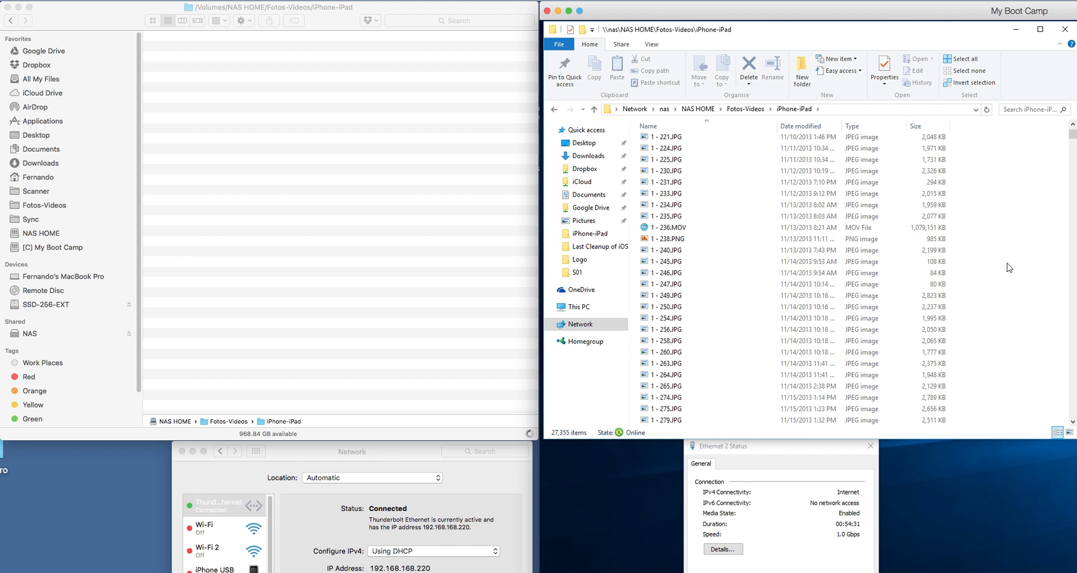
{"action": "scroll", "scroll_direction": "down", "scroll_amount": 3}
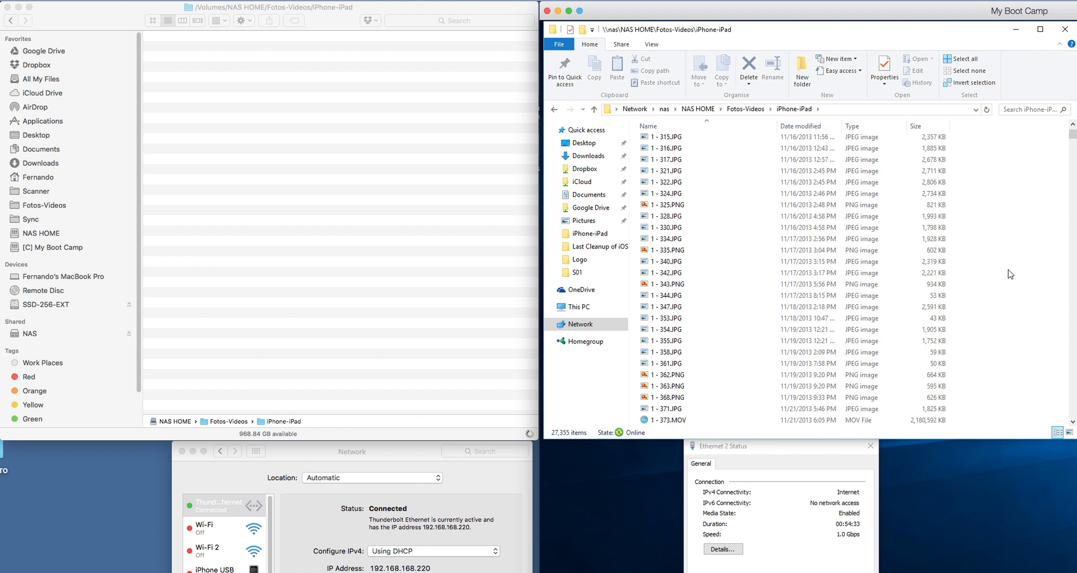
{"action": "scroll", "scroll_direction": "down", "scroll_amount": 3}
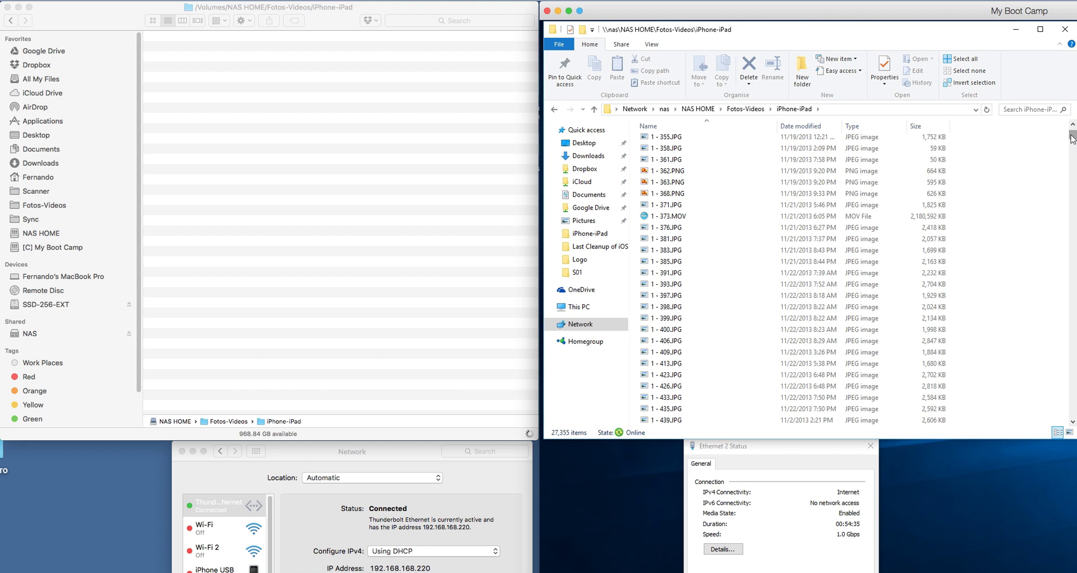
{"action": "scroll", "scroll_direction": "up", "scroll_amount": 3}
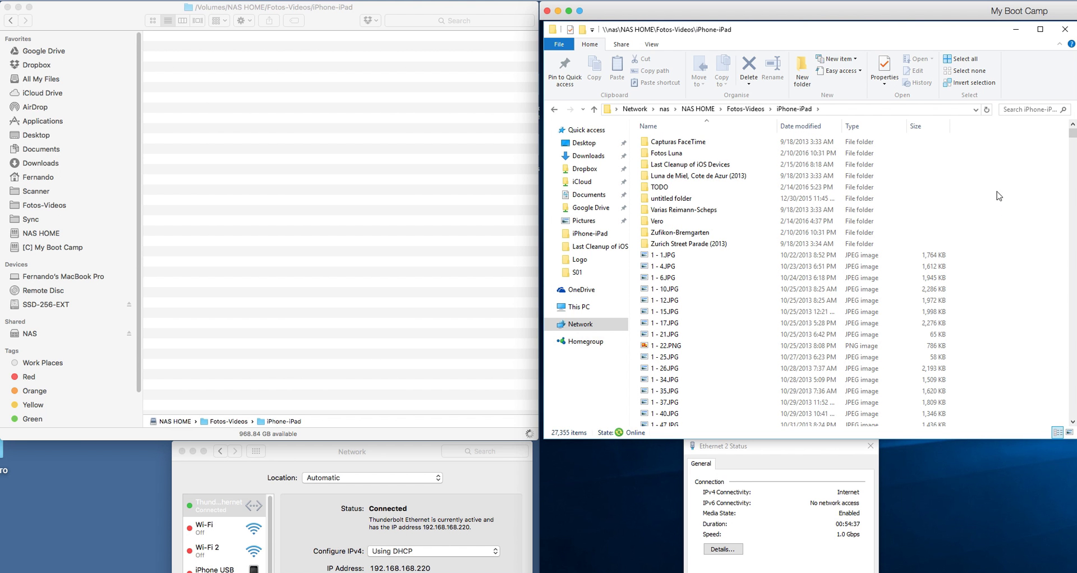
{"action": "scroll", "scroll_direction": "down", "scroll_amount": 3}
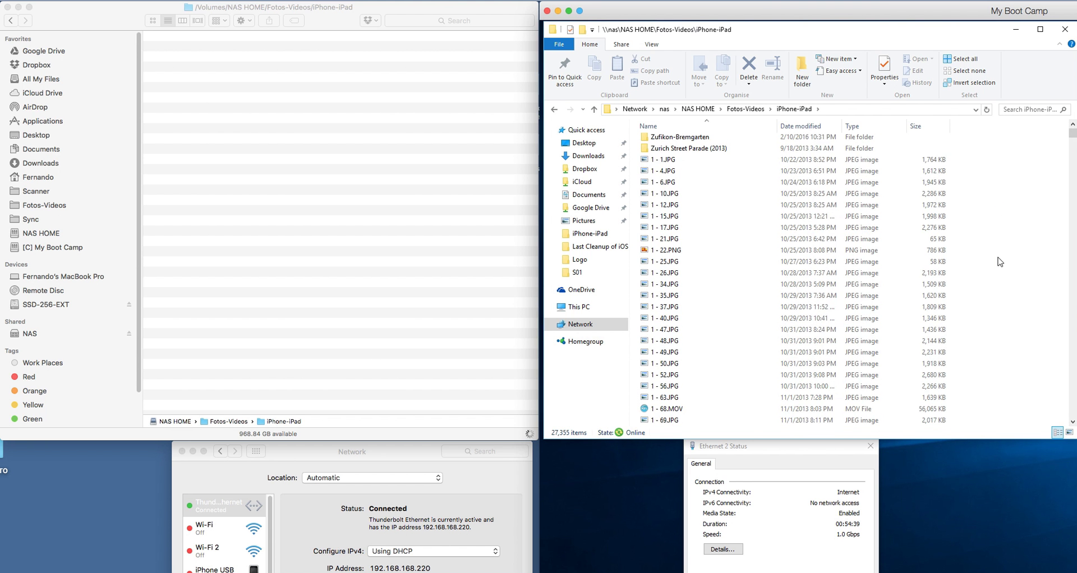
{"action": "scroll", "scroll_direction": "down", "scroll_amount": 3}
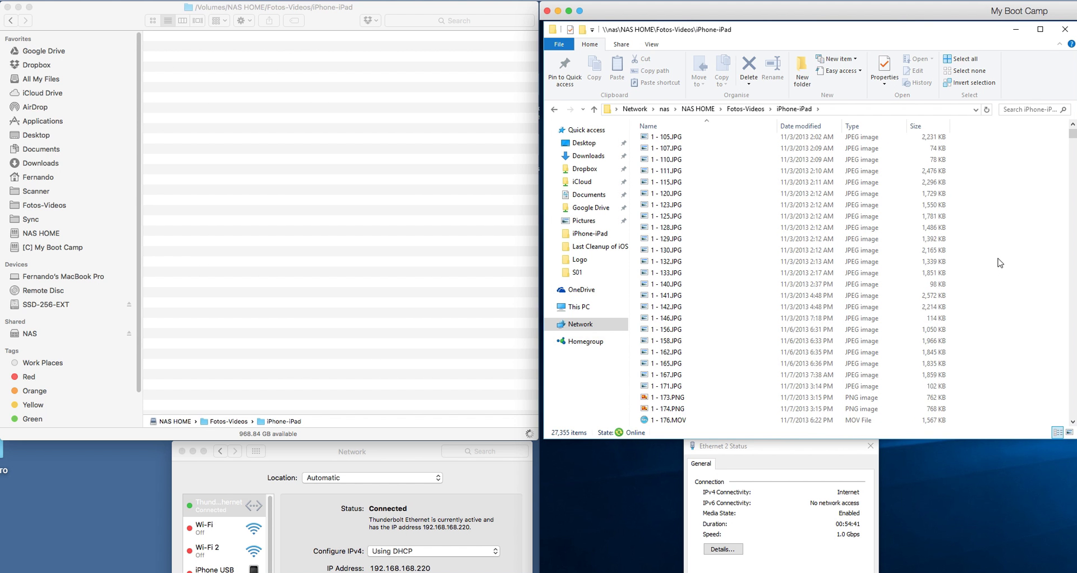
{"action": "scroll", "scroll_direction": "down", "scroll_amount": 3}
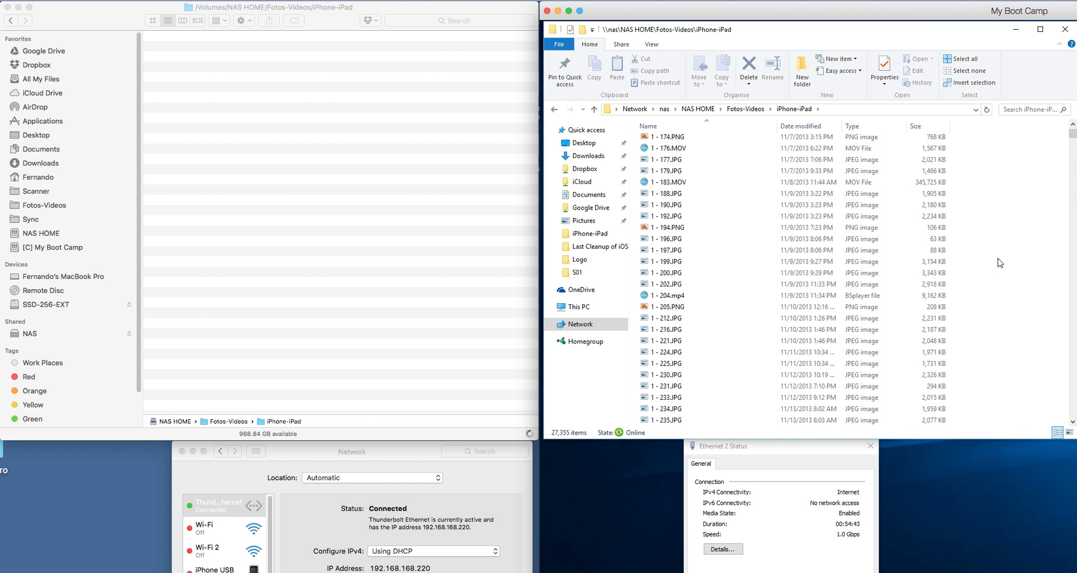
{"action": "scroll", "scroll_direction": "down", "scroll_amount": 3}
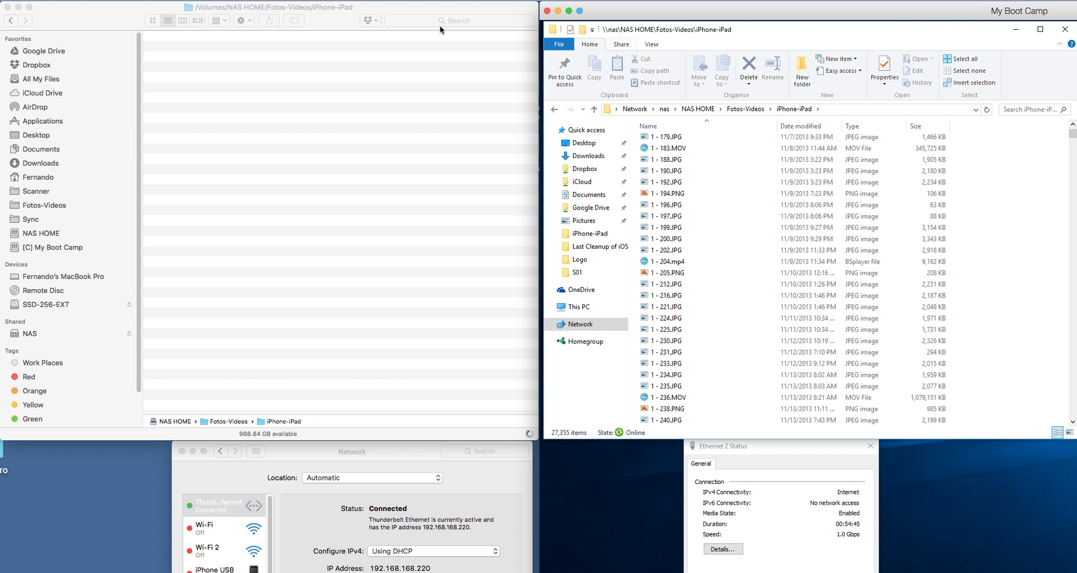
{"action": "mouse_move", "coordinate": [435, 49]}
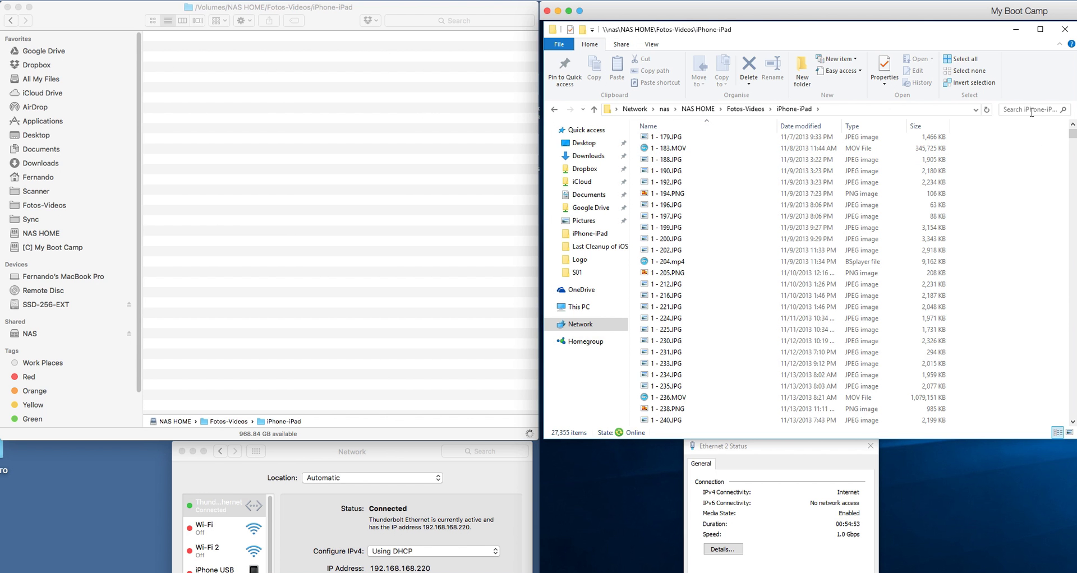
{"action": "mouse_move", "coordinate": [1034, 175]}
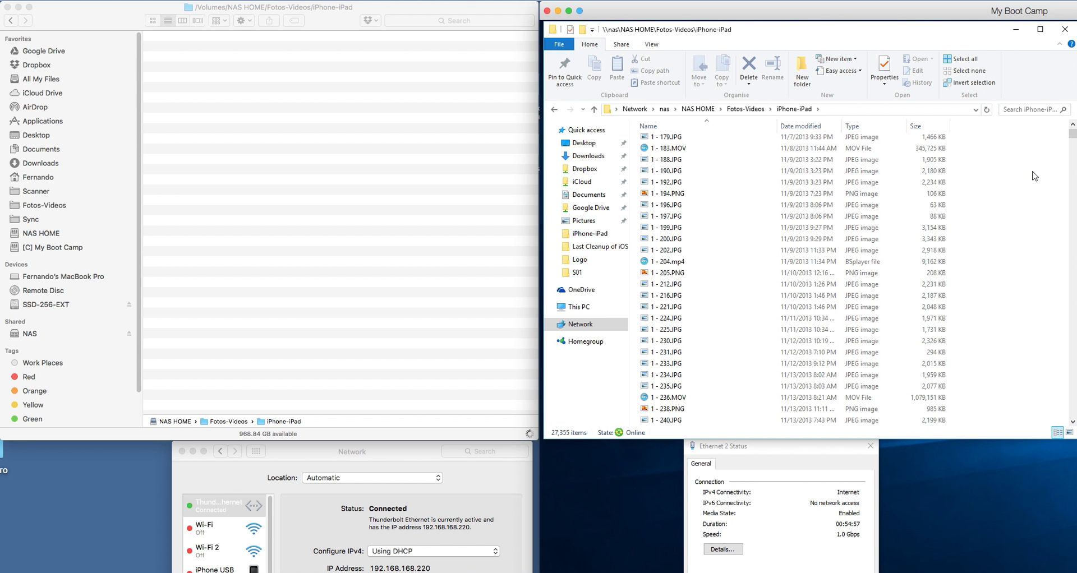
{"action": "scroll", "scroll_direction": "down", "scroll_amount": 3}
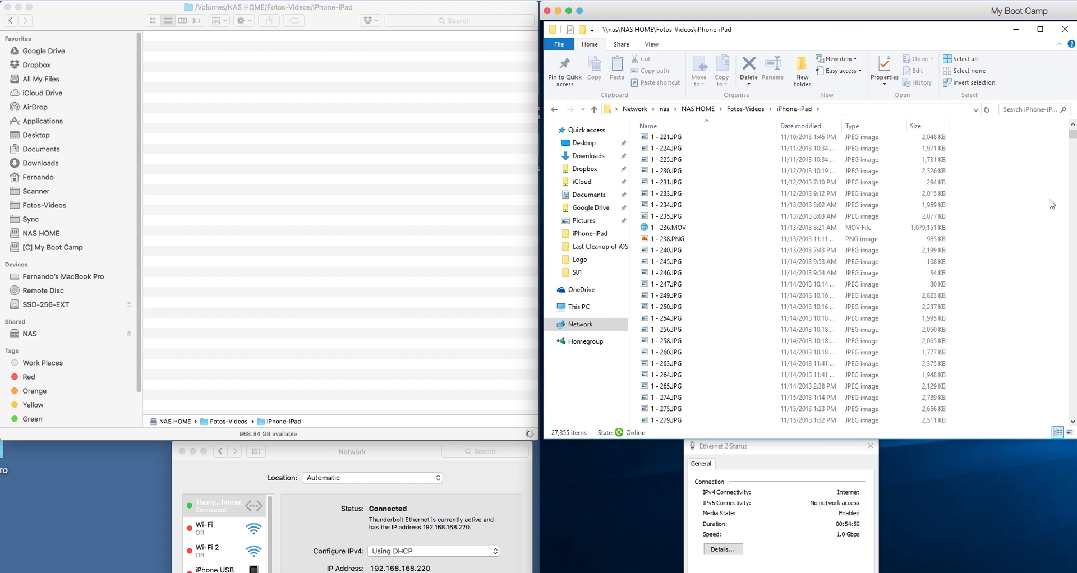
{"action": "scroll", "scroll_direction": "up", "scroll_amount": 3}
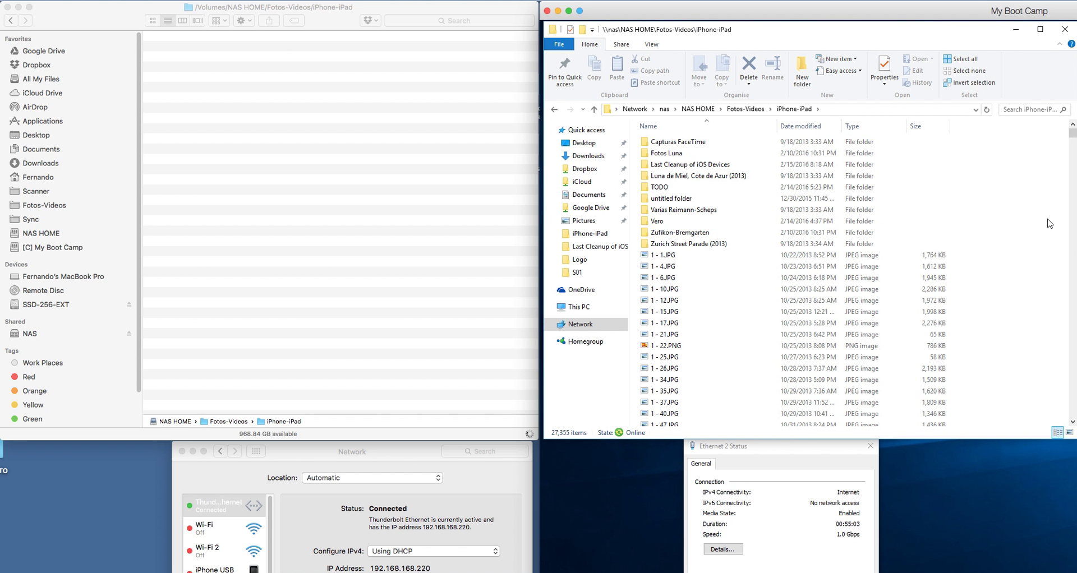
{"action": "mouse_move", "coordinate": [1030, 220]}
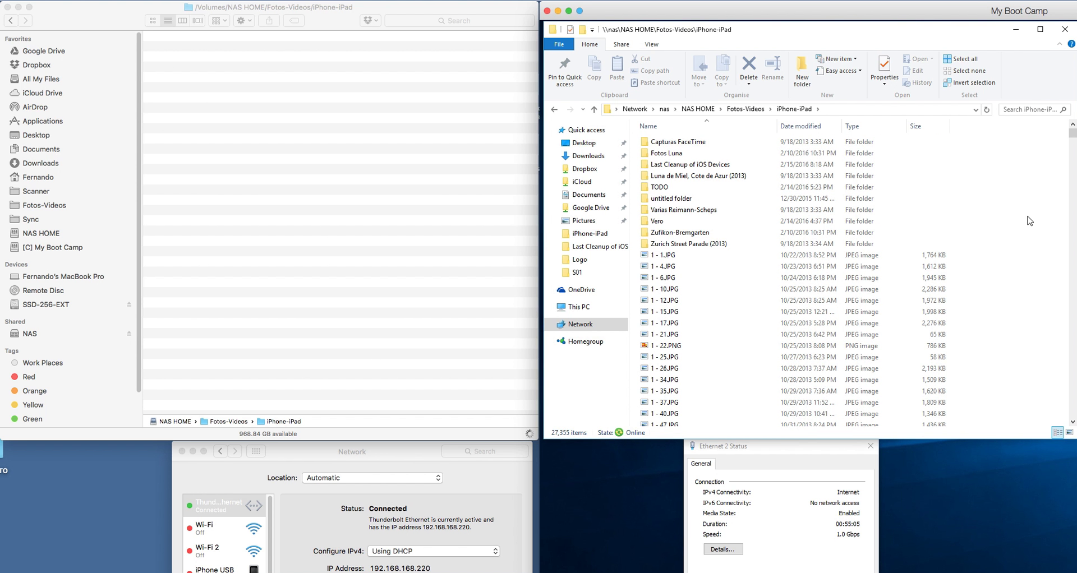
{"action": "mouse_move", "coordinate": [1015, 251]}
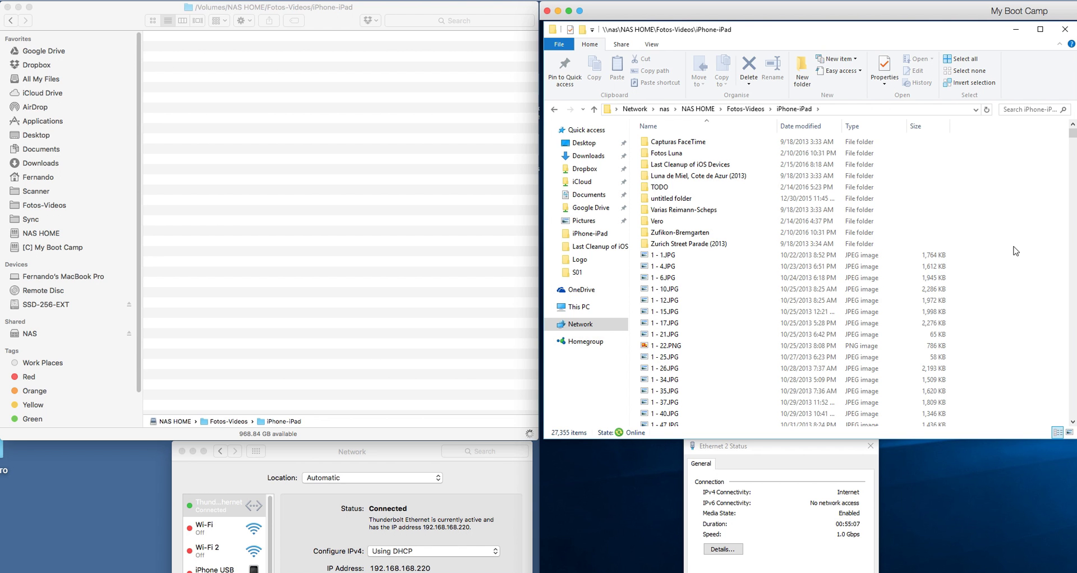
{"action": "mouse_move", "coordinate": [1001, 261]}
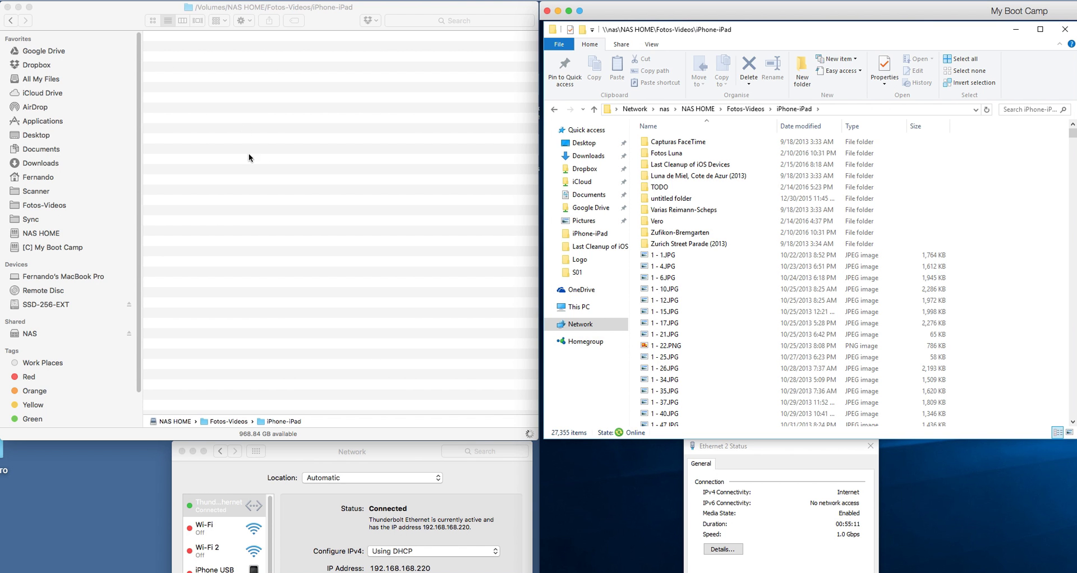
{"action": "mouse_move", "coordinate": [264, 160]}
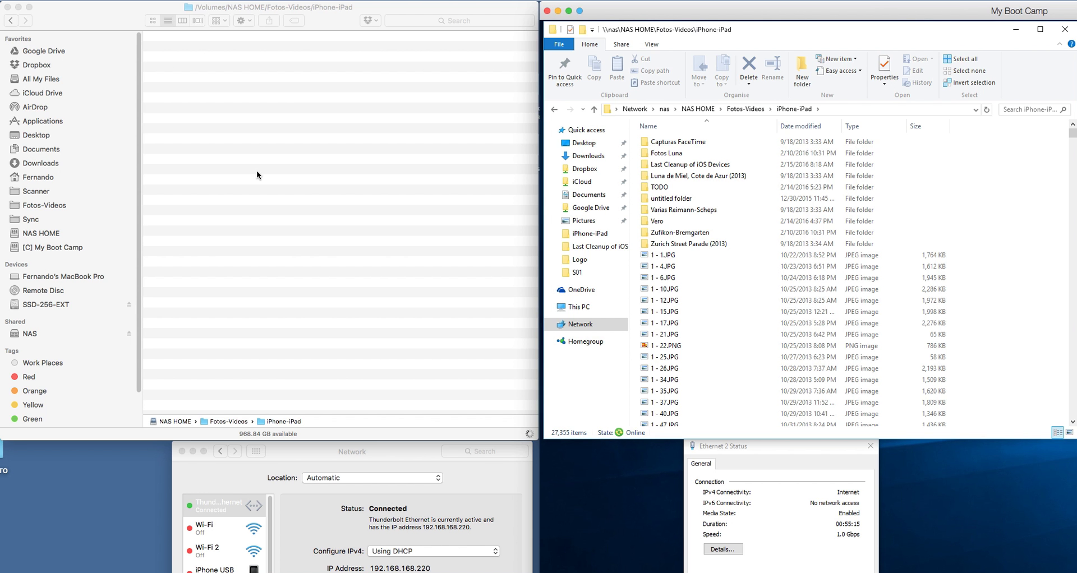
{"action": "mouse_move", "coordinate": [327, 183]}
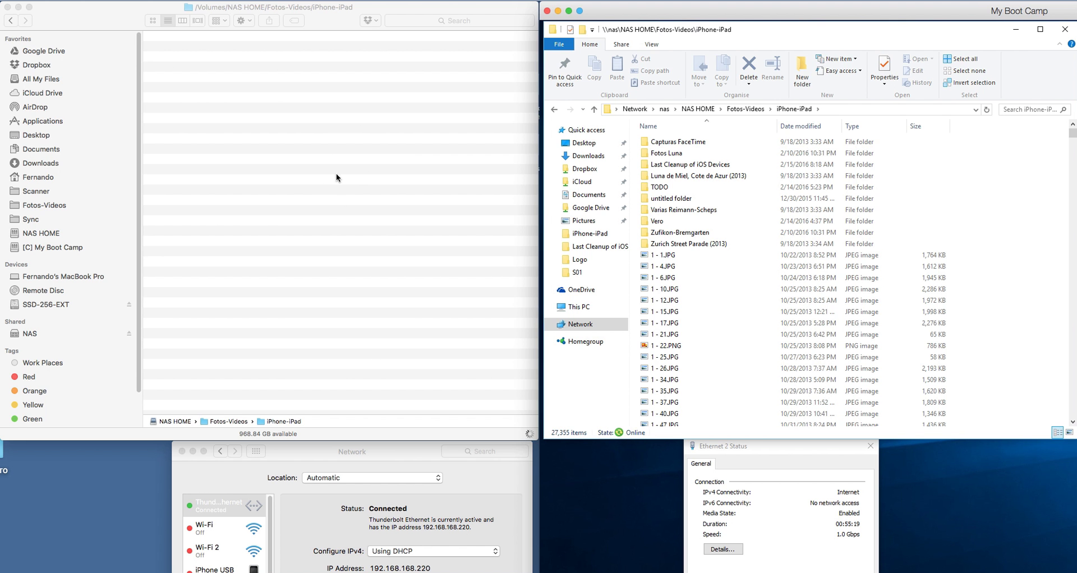
{"action": "mouse_move", "coordinate": [413, 269]}
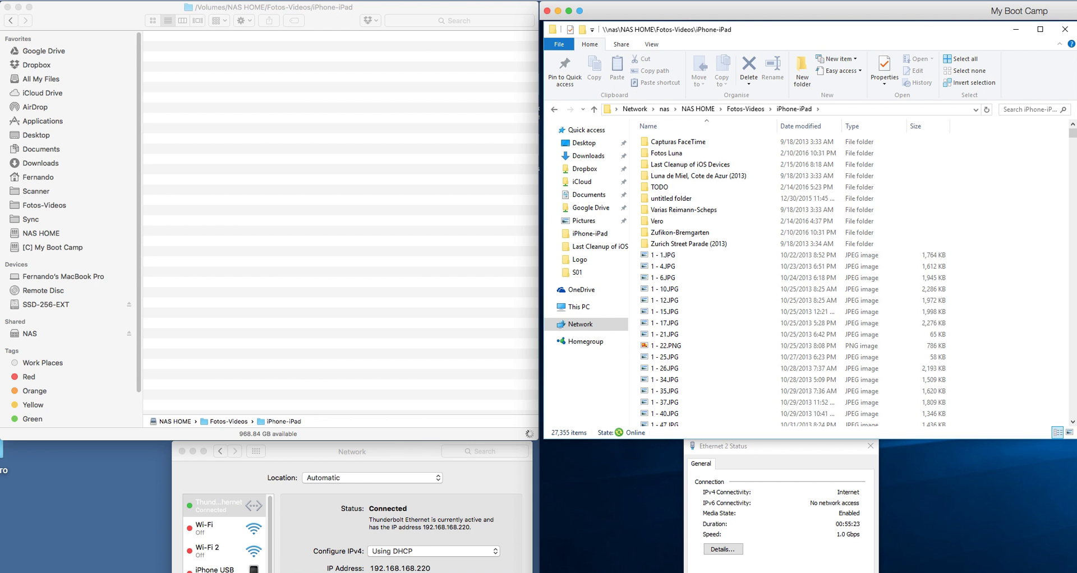
{"action": "mouse_move", "coordinate": [1030, 276]}
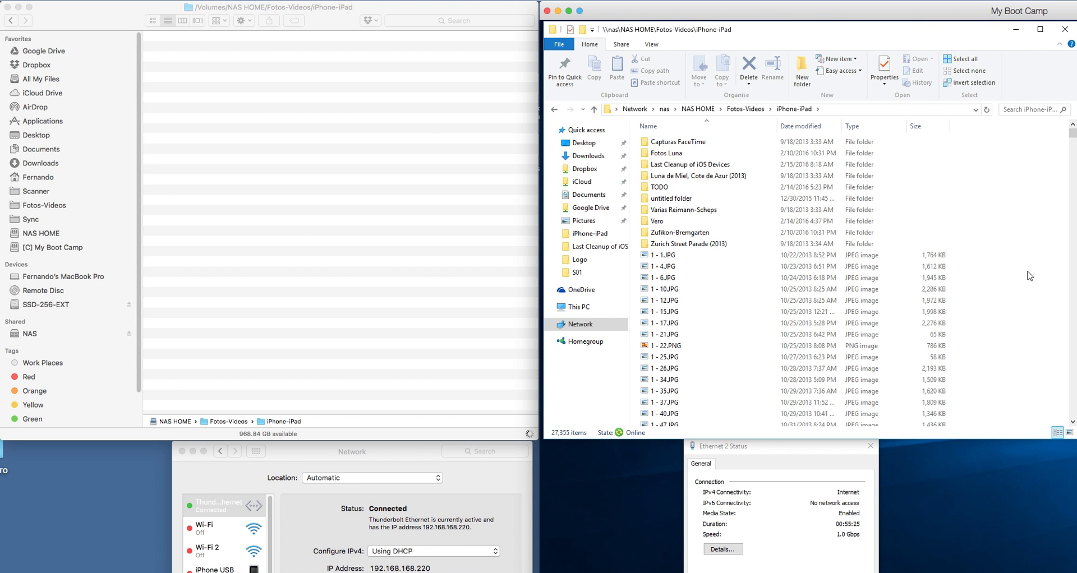
{"action": "mouse_move", "coordinate": [299, 224]}
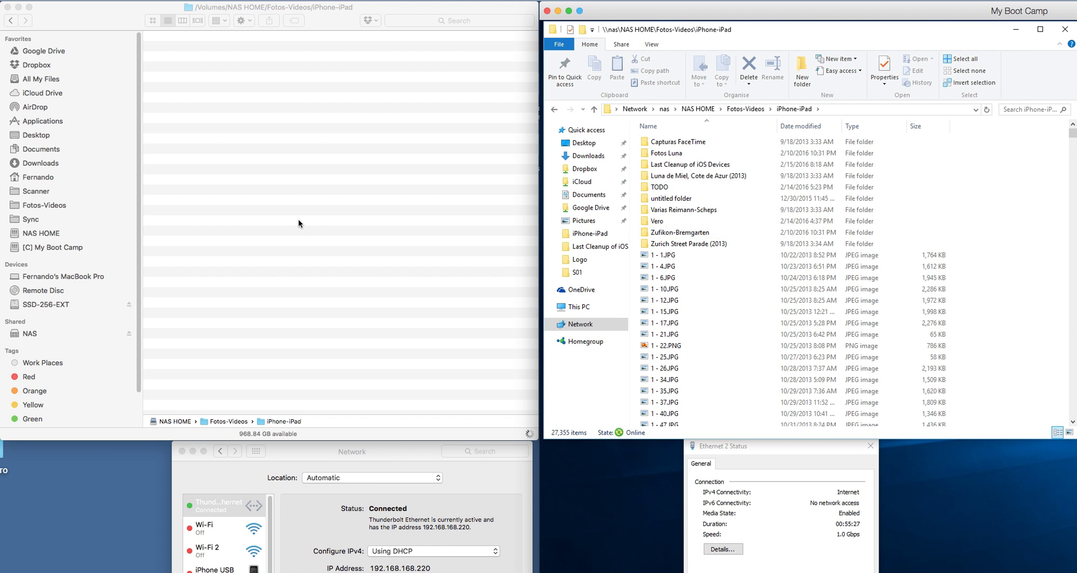